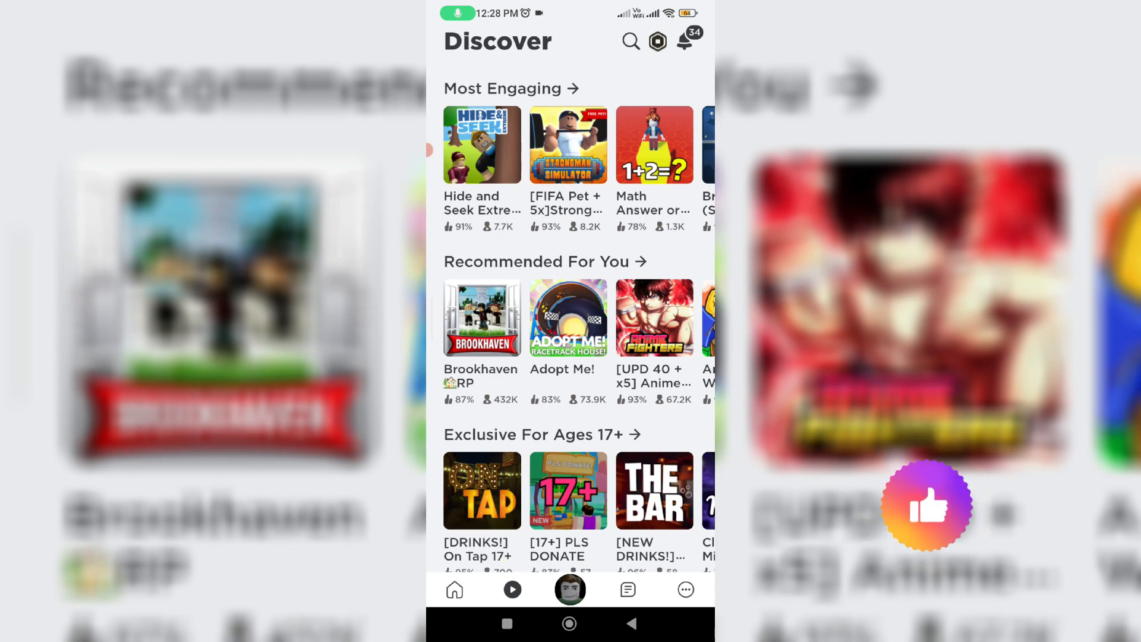
Step: Glance at the More menu, then return to the Home page
{"action": "left_click", "coordinate": [685, 590]}
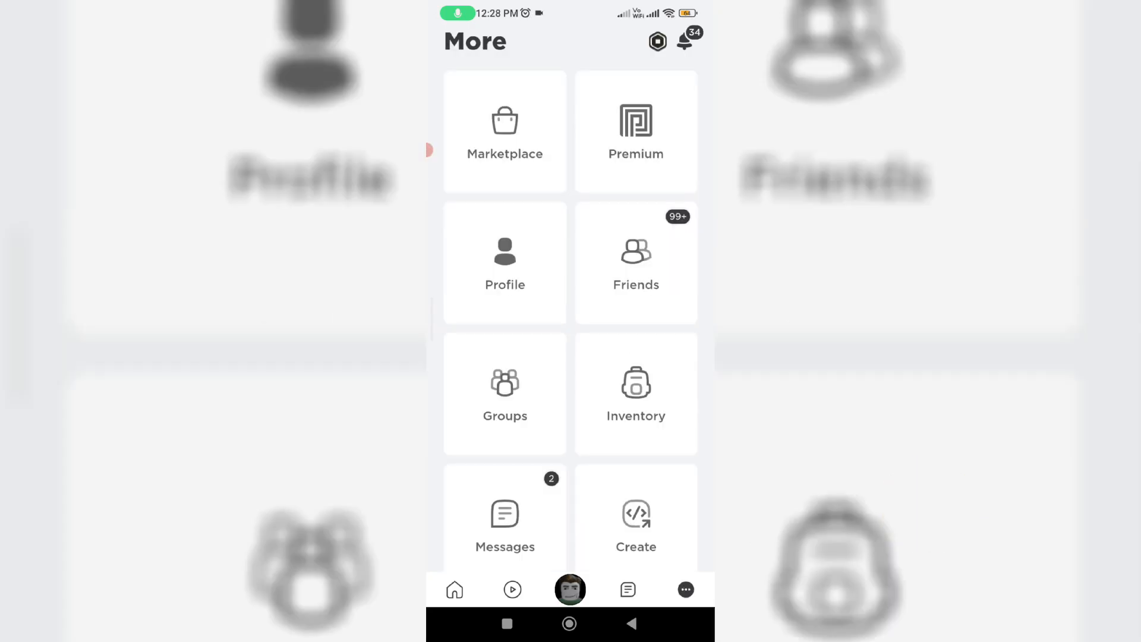
{"action": "left_click", "coordinate": [454, 589]}
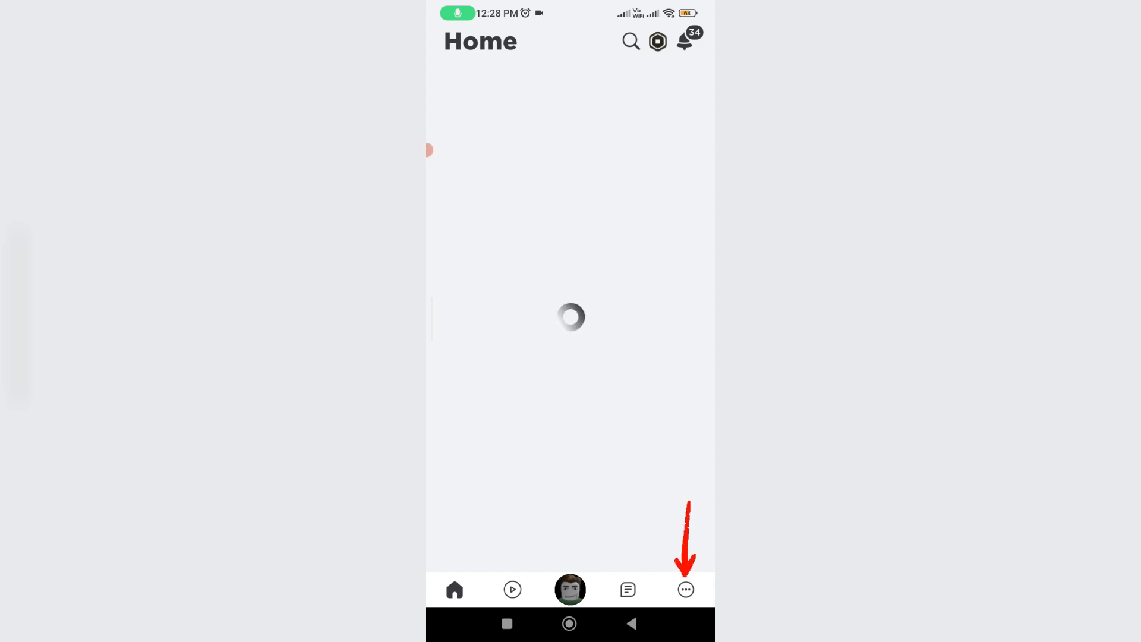
Step: Log out of the Roblox account from the bottom of the More menu
{"action": "left_click", "coordinate": [685, 590]}
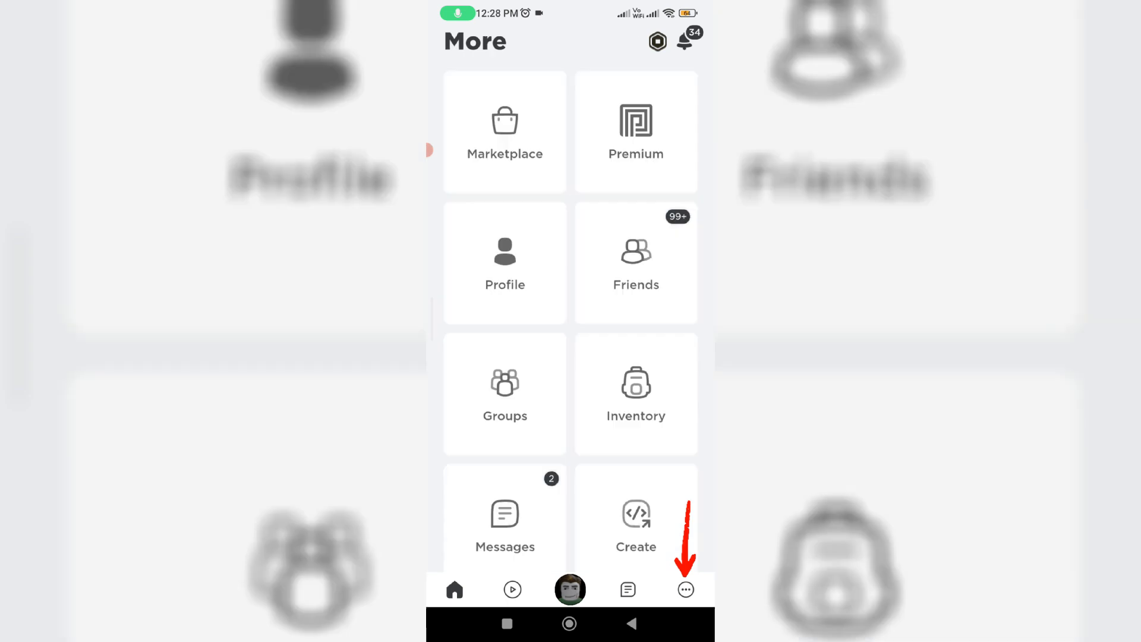
{"action": "scroll", "scroll_direction": "down", "scroll_amount": 3}
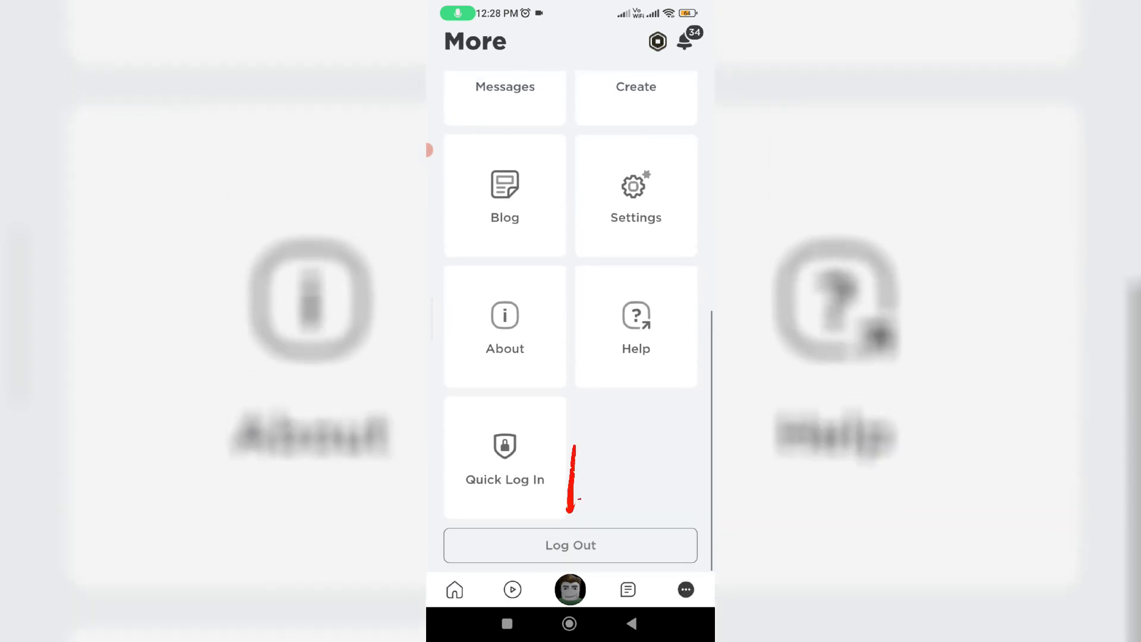
{"action": "left_click", "coordinate": [570, 546]}
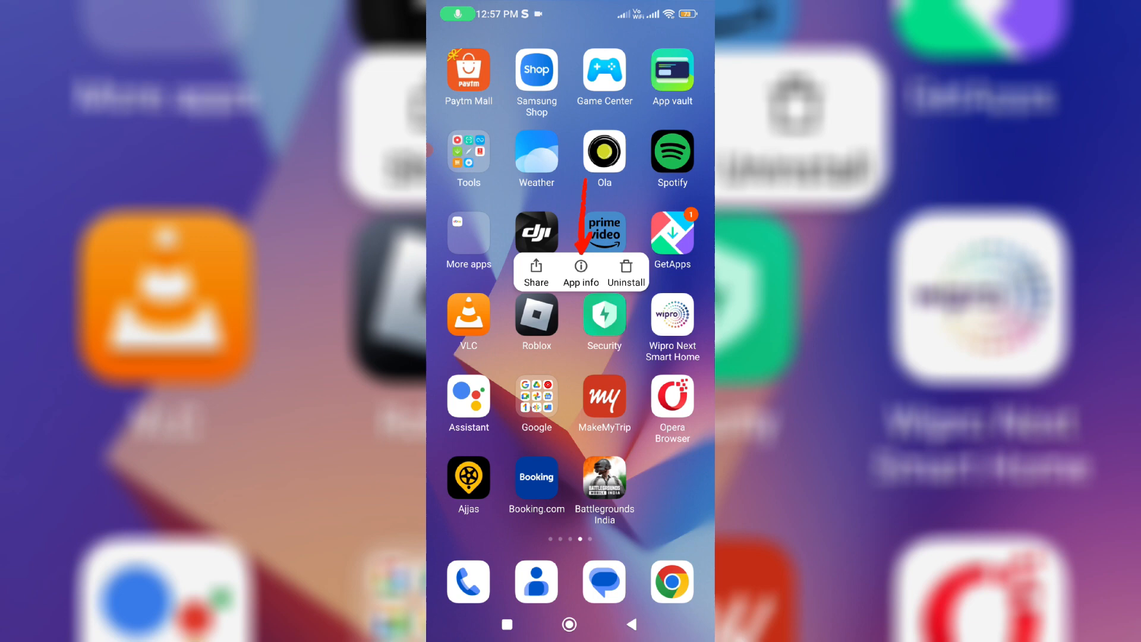
Step: Clear all of Roblox's stored app data from its App info page and confirm
{"action": "left_click", "coordinate": [581, 273]}
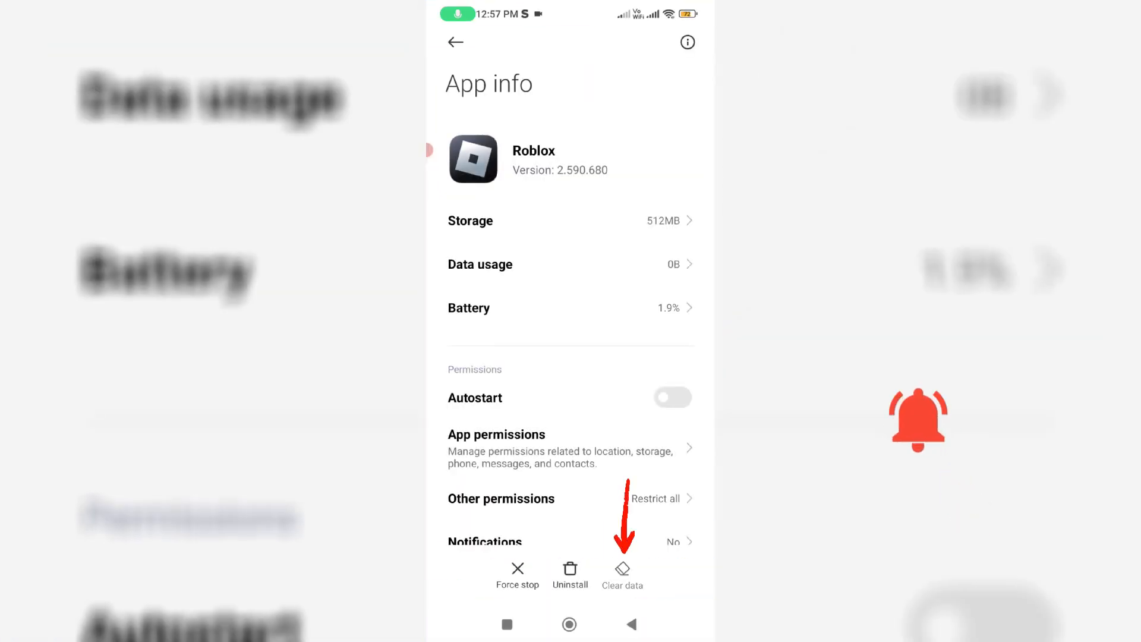
{"action": "left_click", "coordinate": [622, 575]}
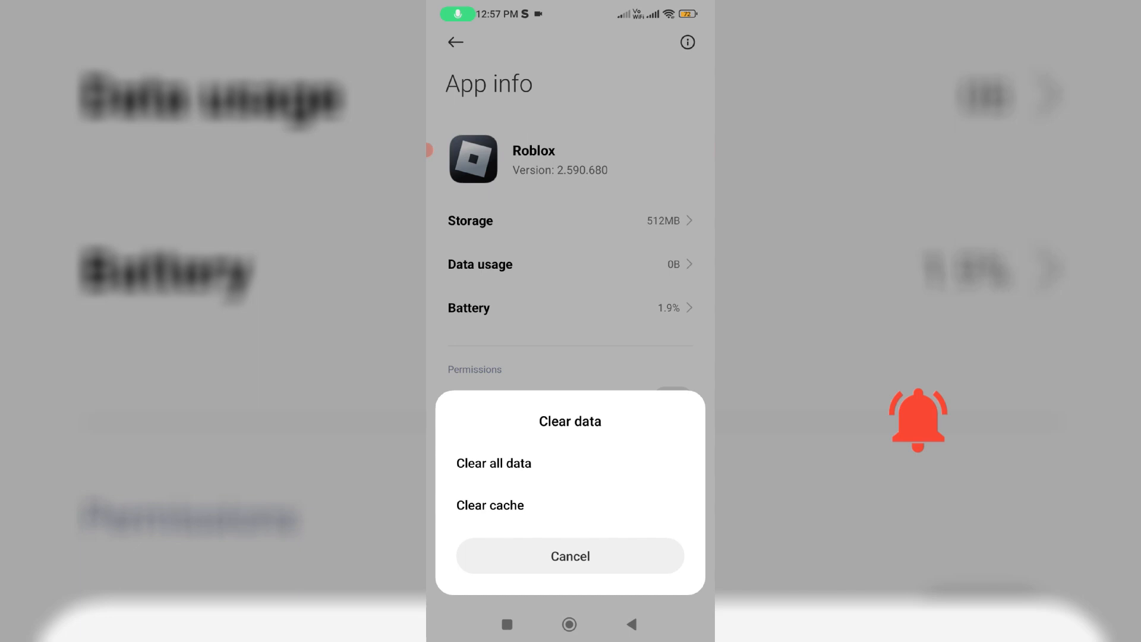
{"action": "left_click", "coordinate": [493, 463]}
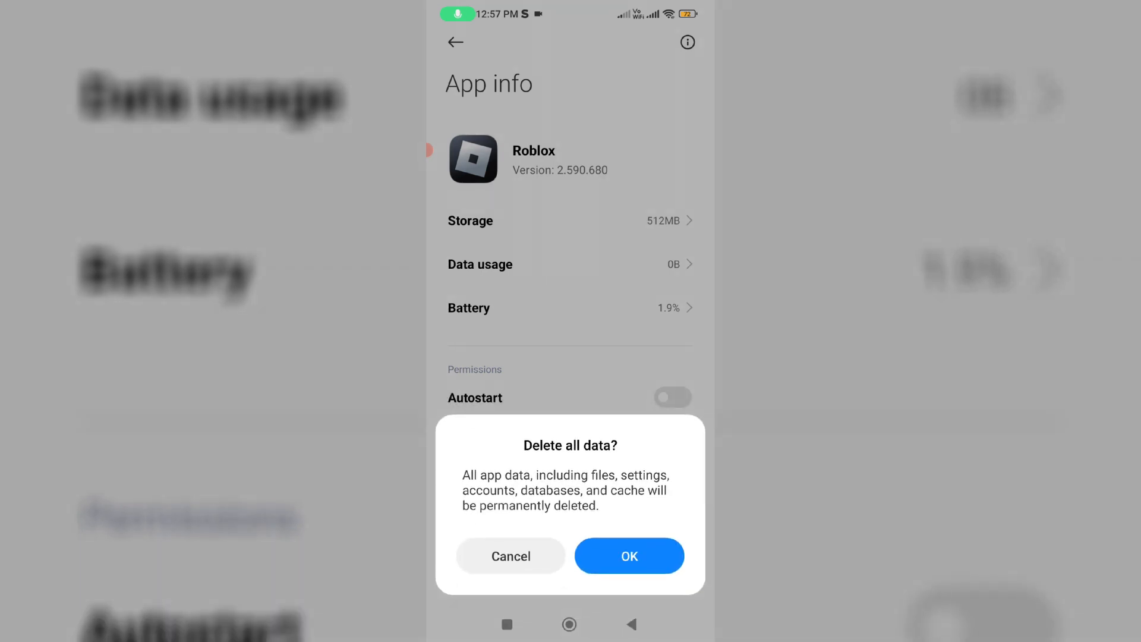
{"action": "left_click", "coordinate": [629, 555]}
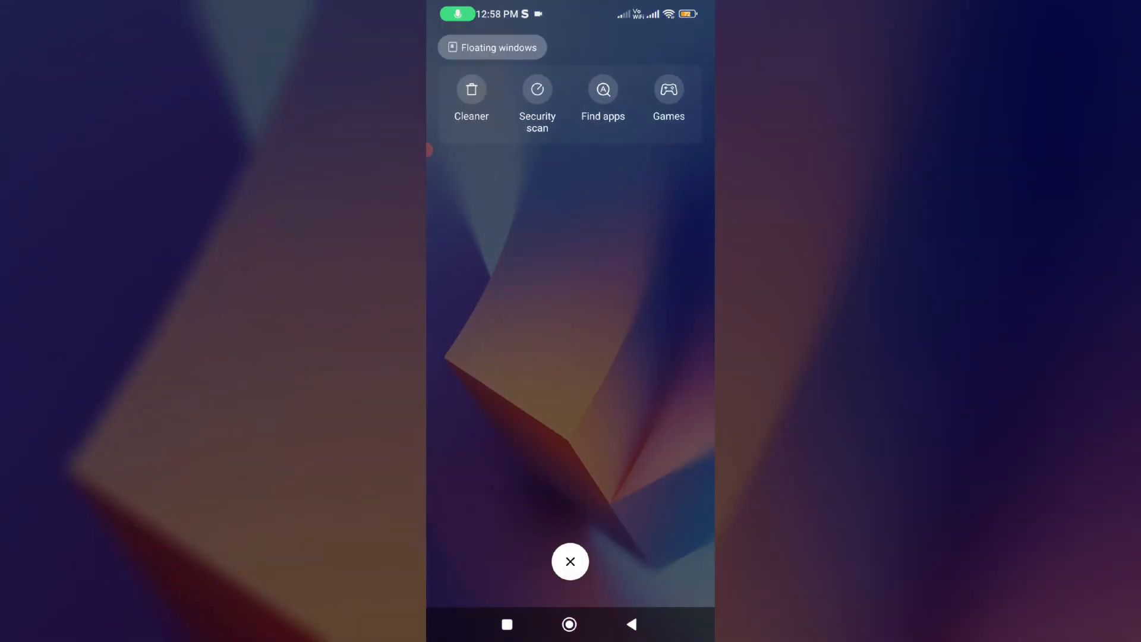
Step: Clear recent apps, reopen Roblox and log in with the account's username and password
{"action": "left_click", "coordinate": [569, 561]}
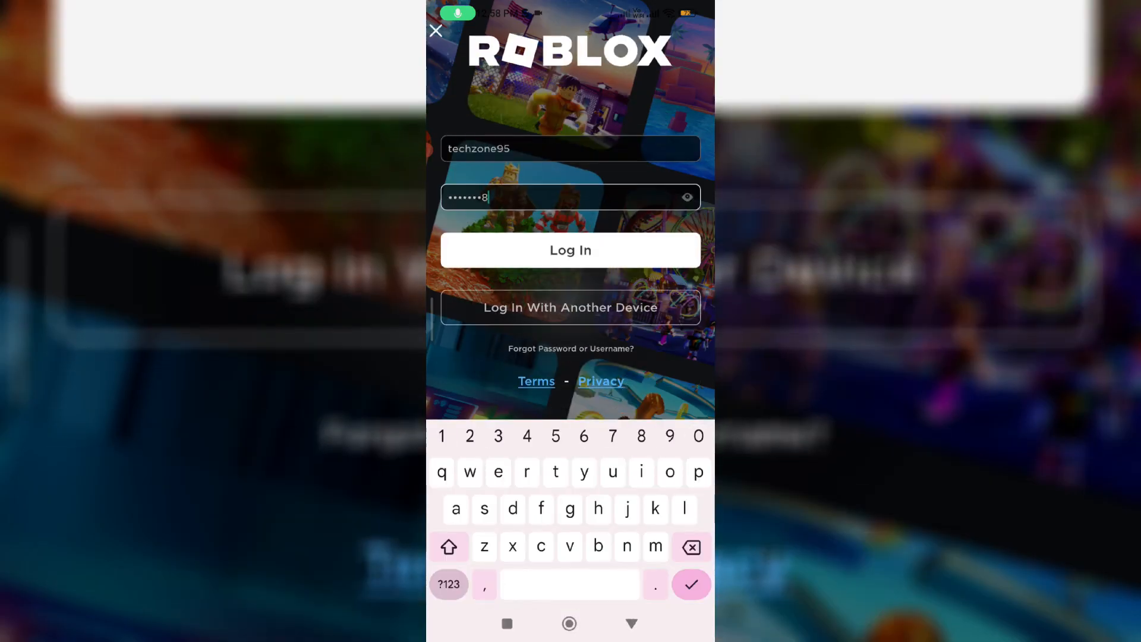
{"action": "left_click", "coordinate": [569, 250]}
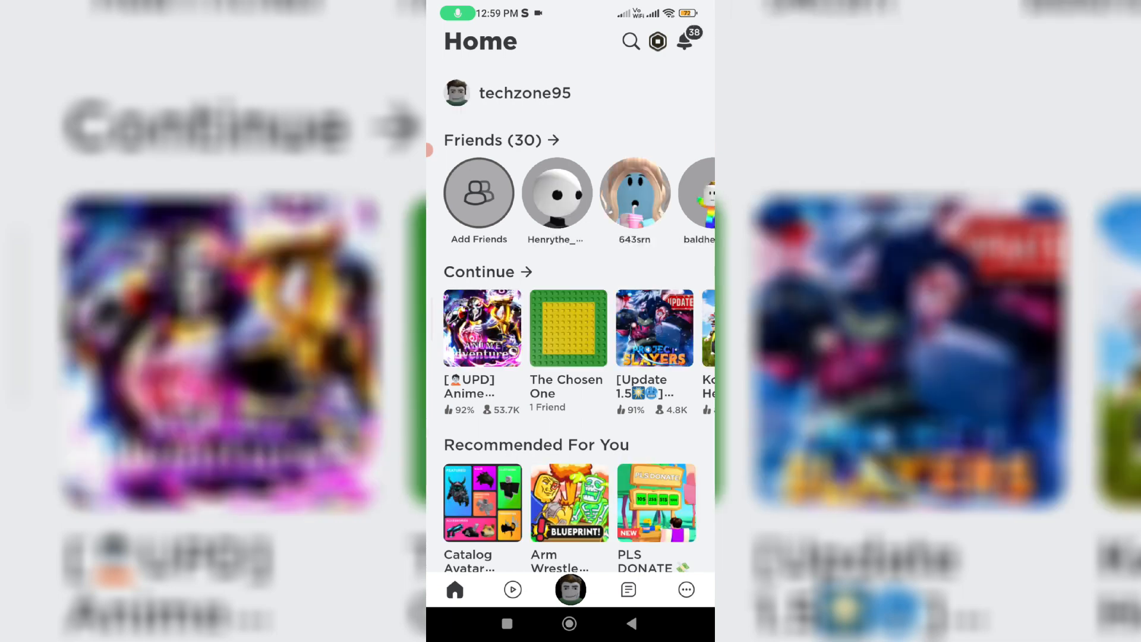